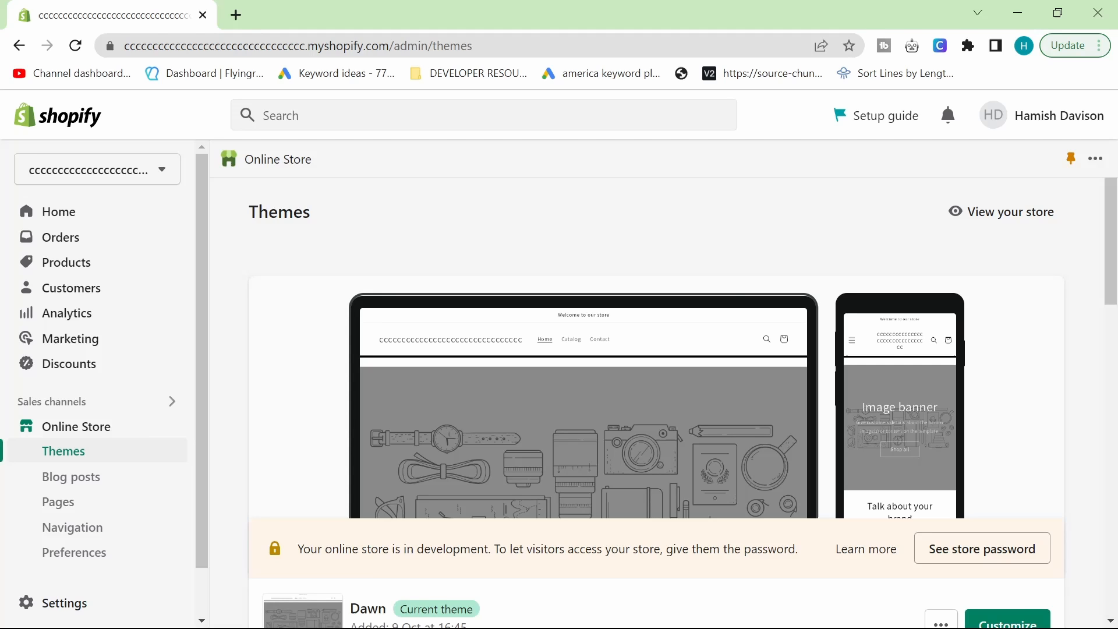
mouse_move(718, 280)
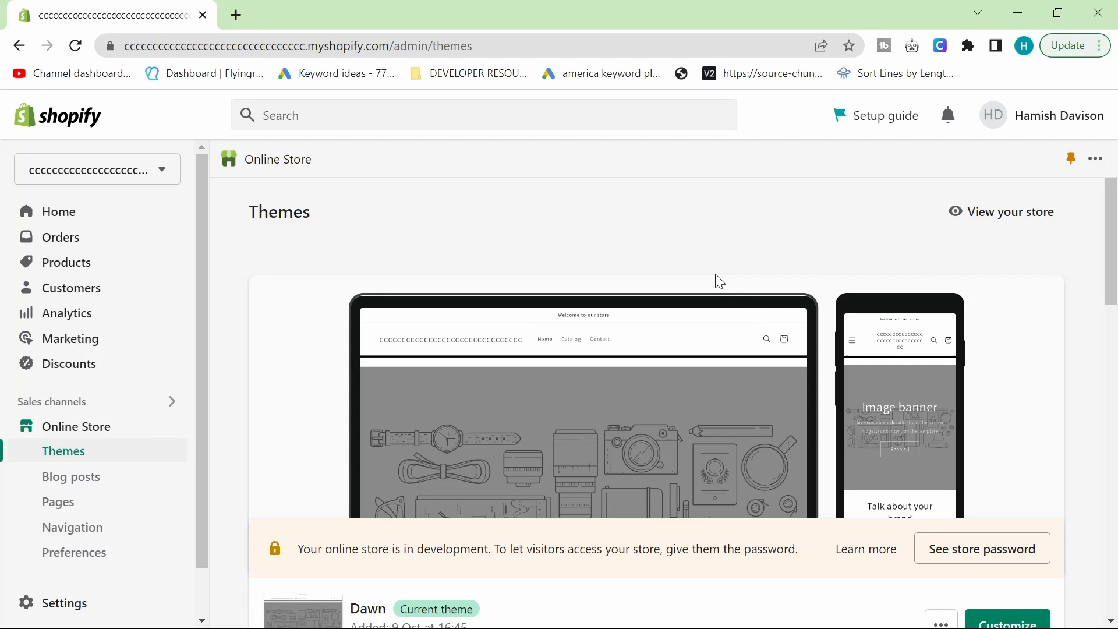
mouse_move(566, 319)
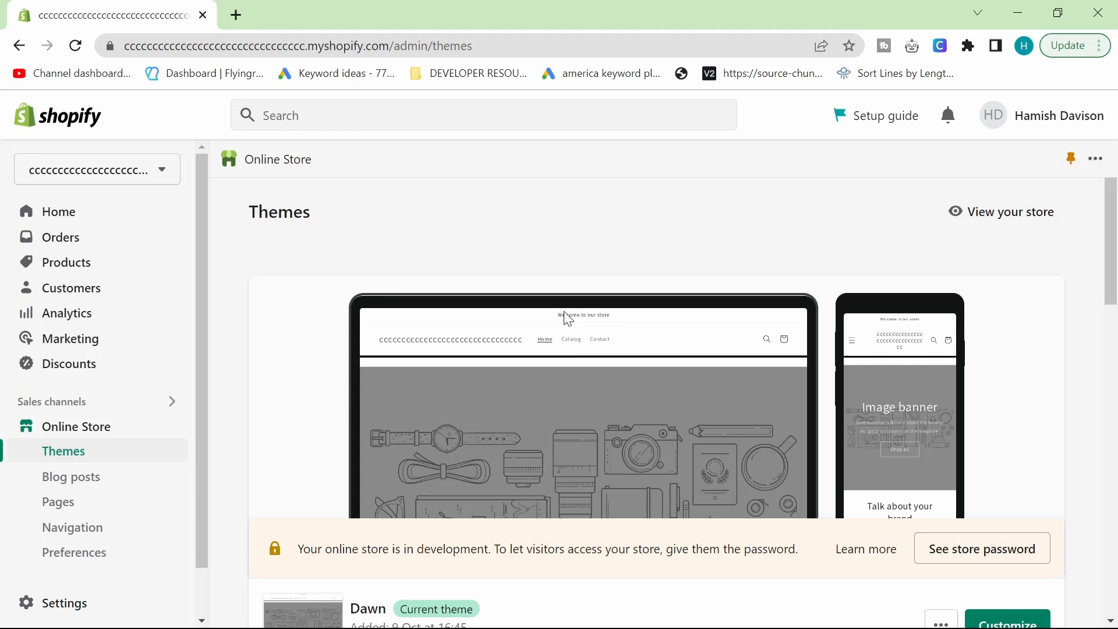
mouse_move(587, 347)
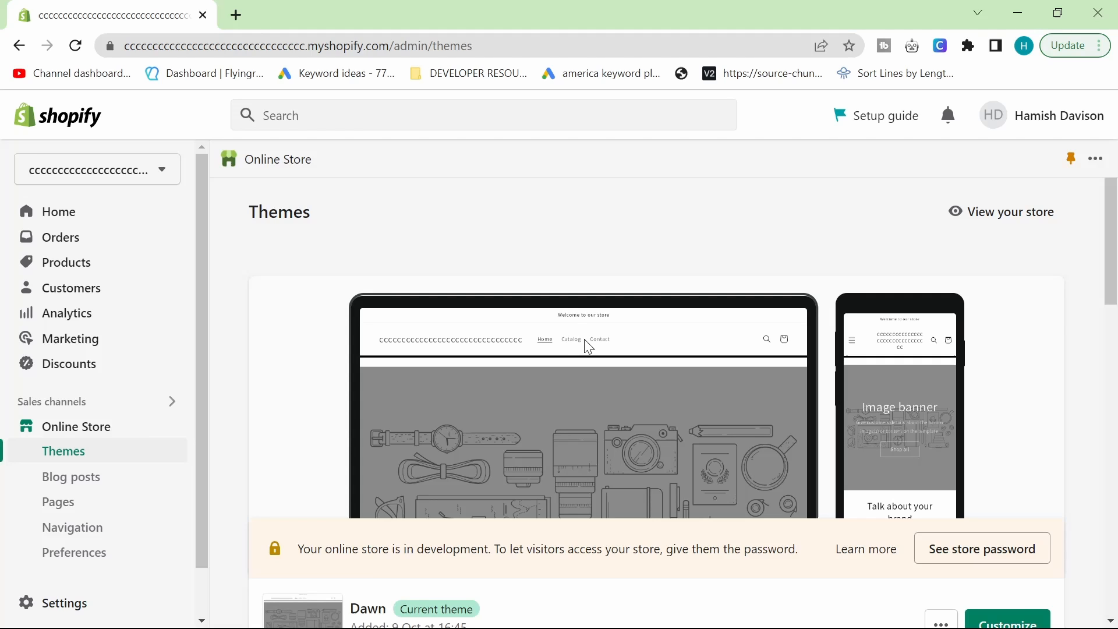
mouse_move(345, 396)
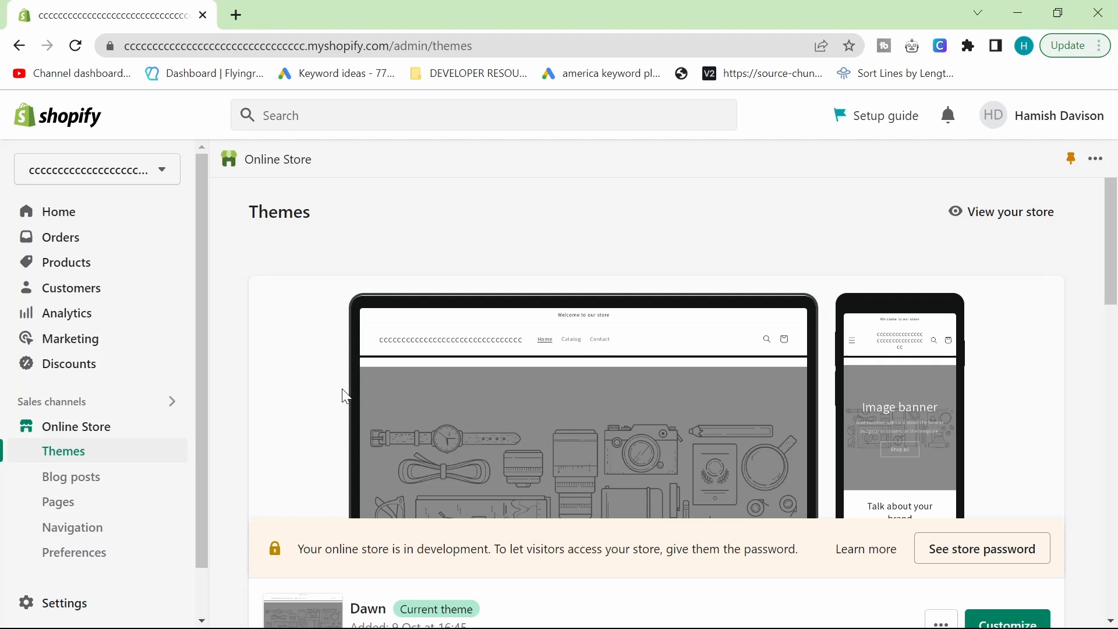
mouse_move(609, 266)
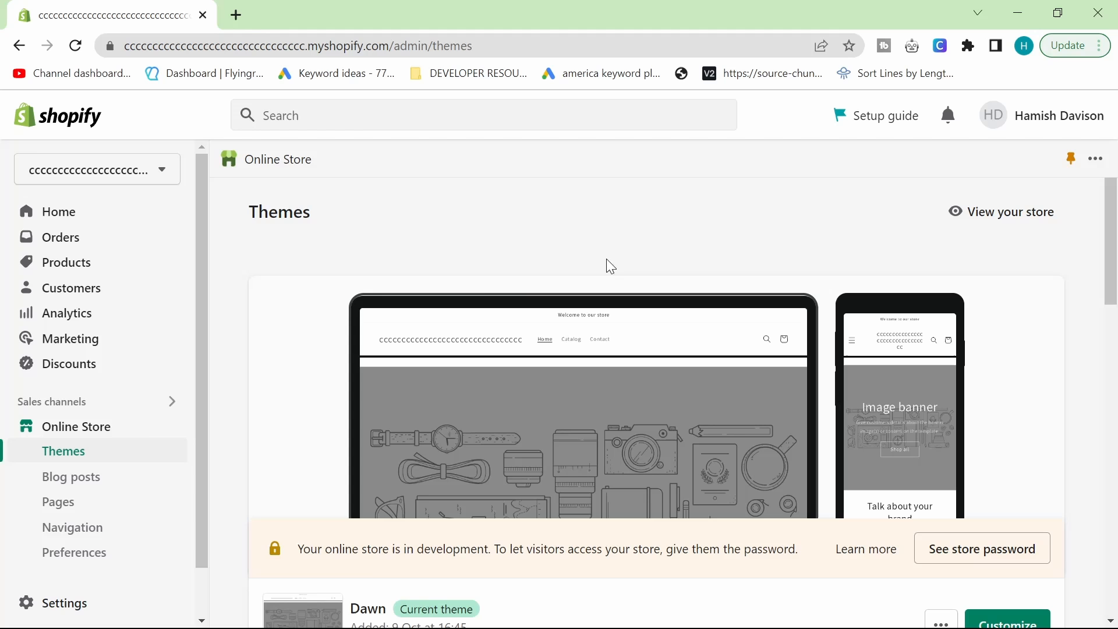
mouse_move(325, 282)
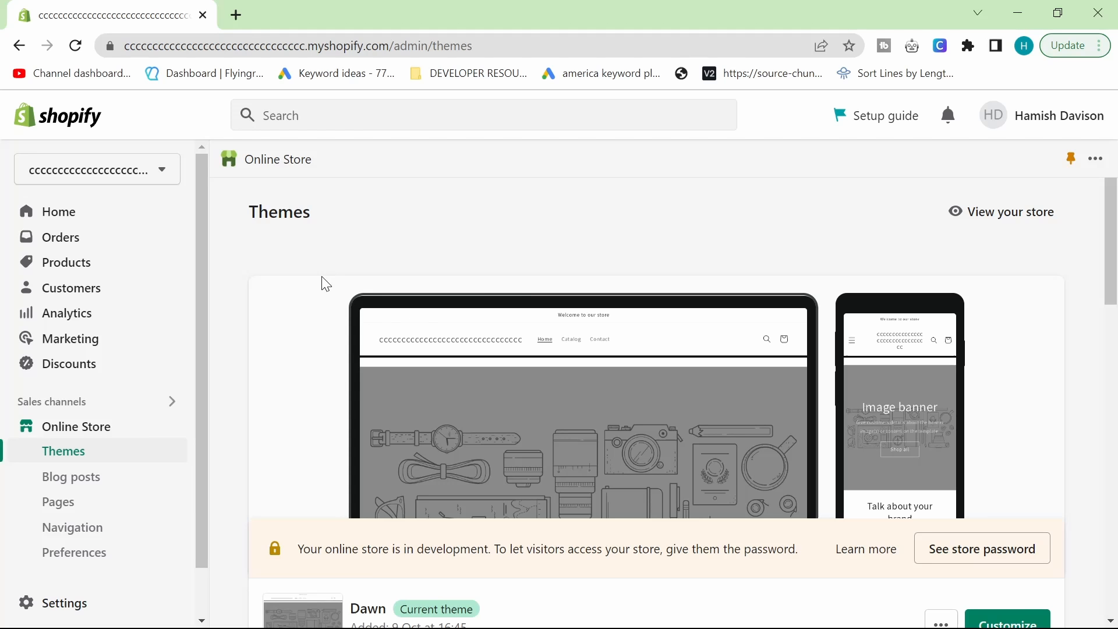
Open Settings > Brand and review the Logos, Colors, Slogan and Short description sections
click(63, 602)
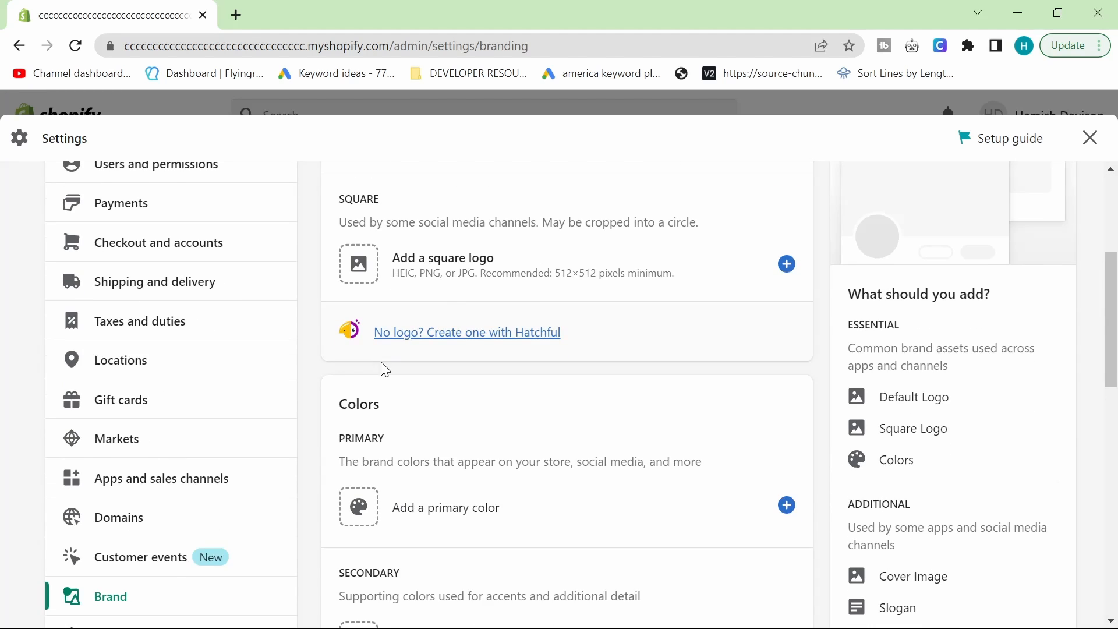
scroll(down, 3)
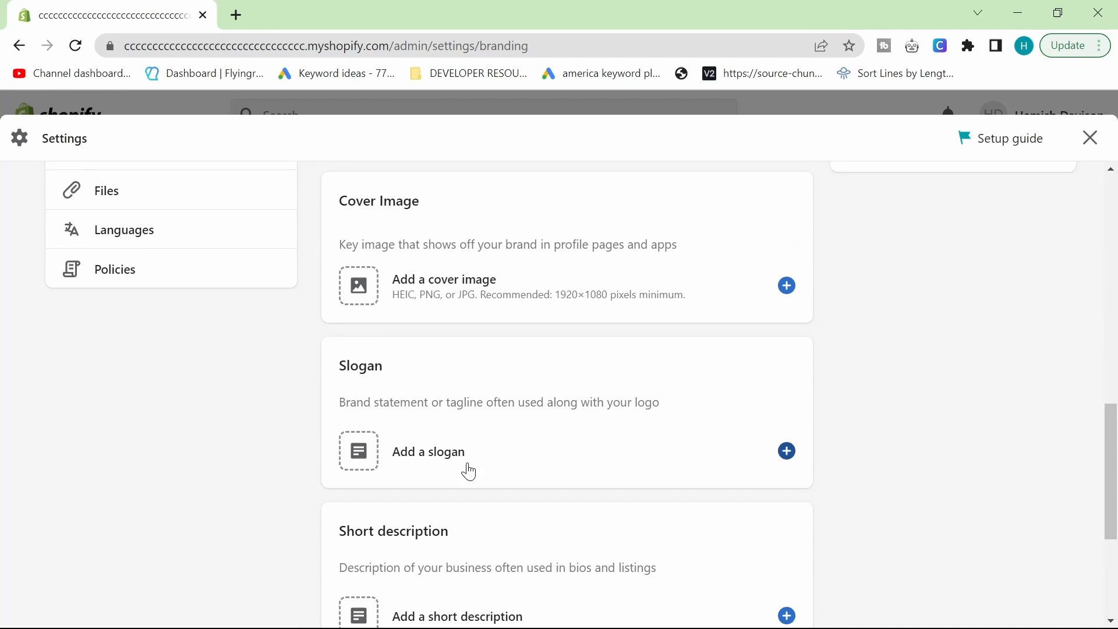
scroll(down, 3)
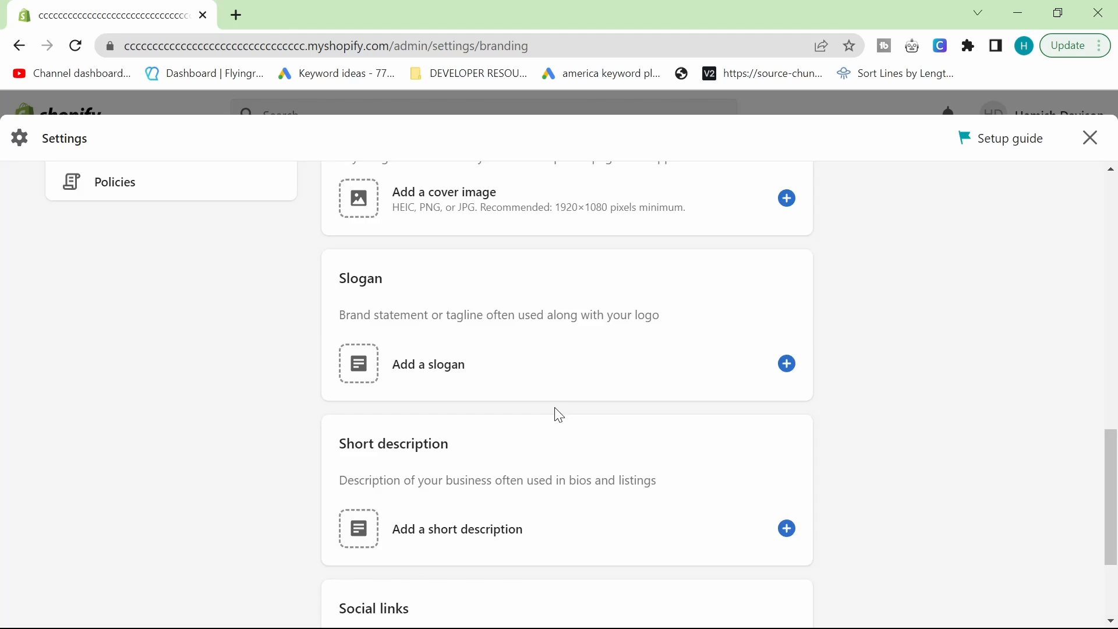
click(393, 509)
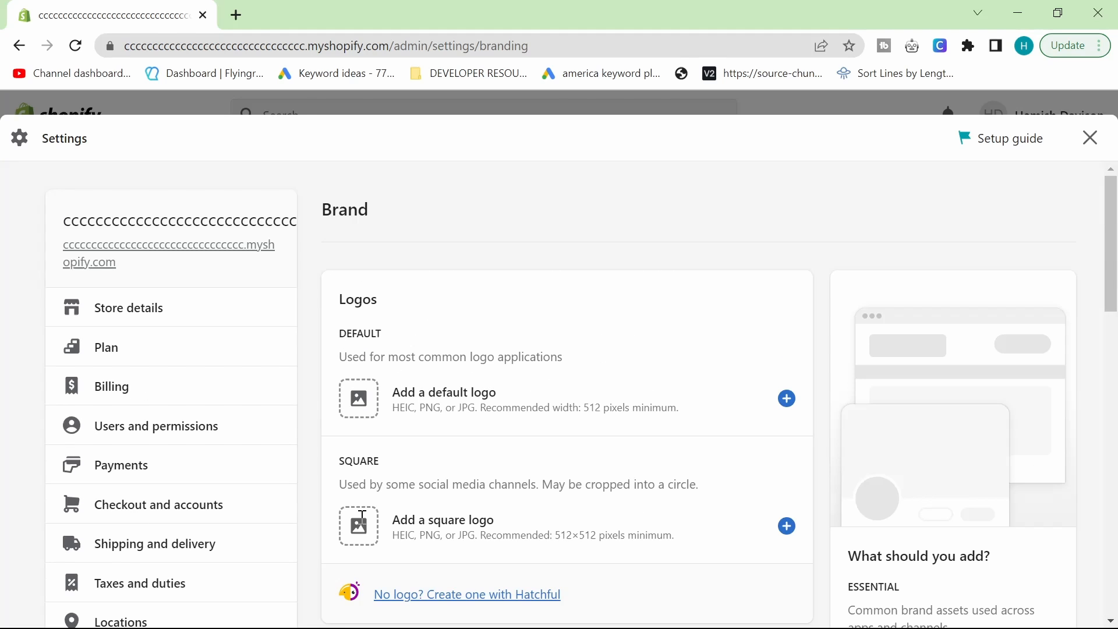
Upload the sneaker image as the default brand logo and save
click(787, 398)
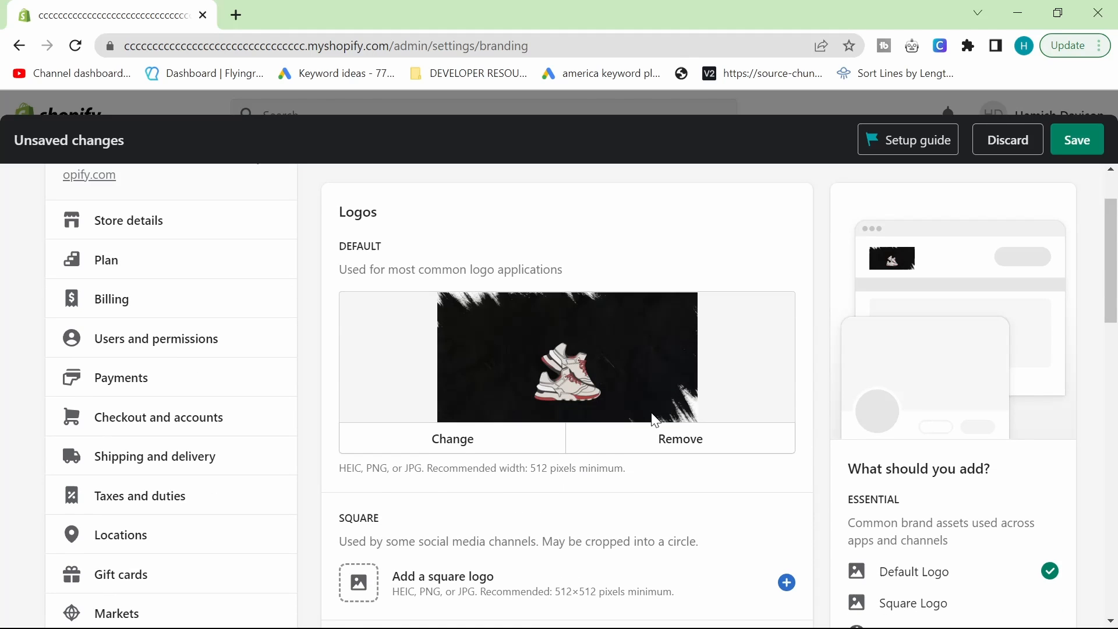
scroll(down, 3)
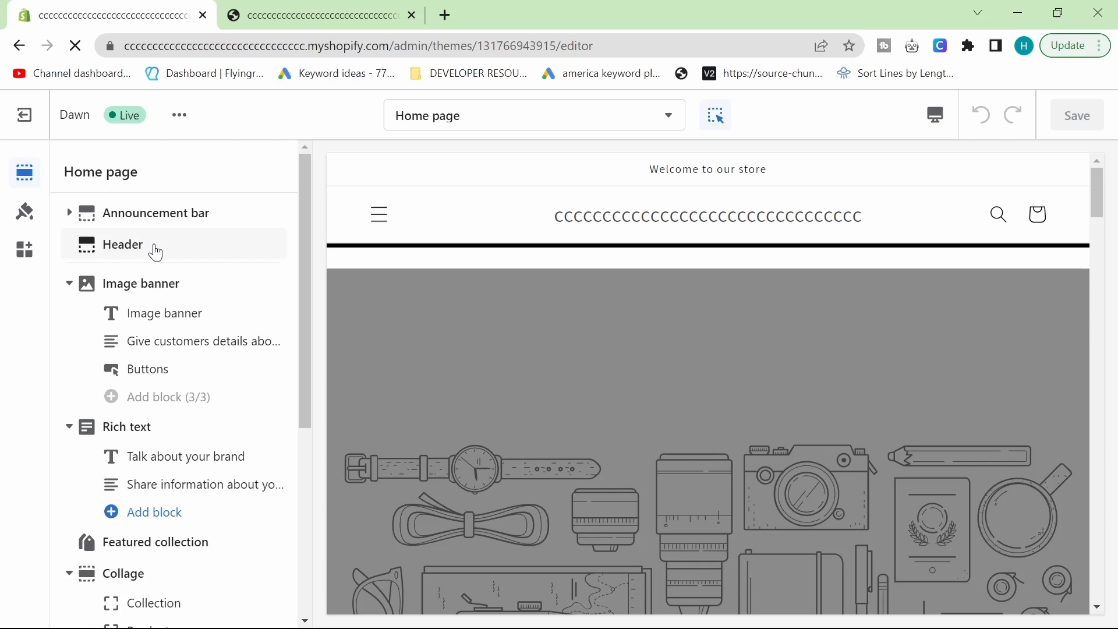
Open the Header section settings and list the Change options for its Logo image
click(123, 244)
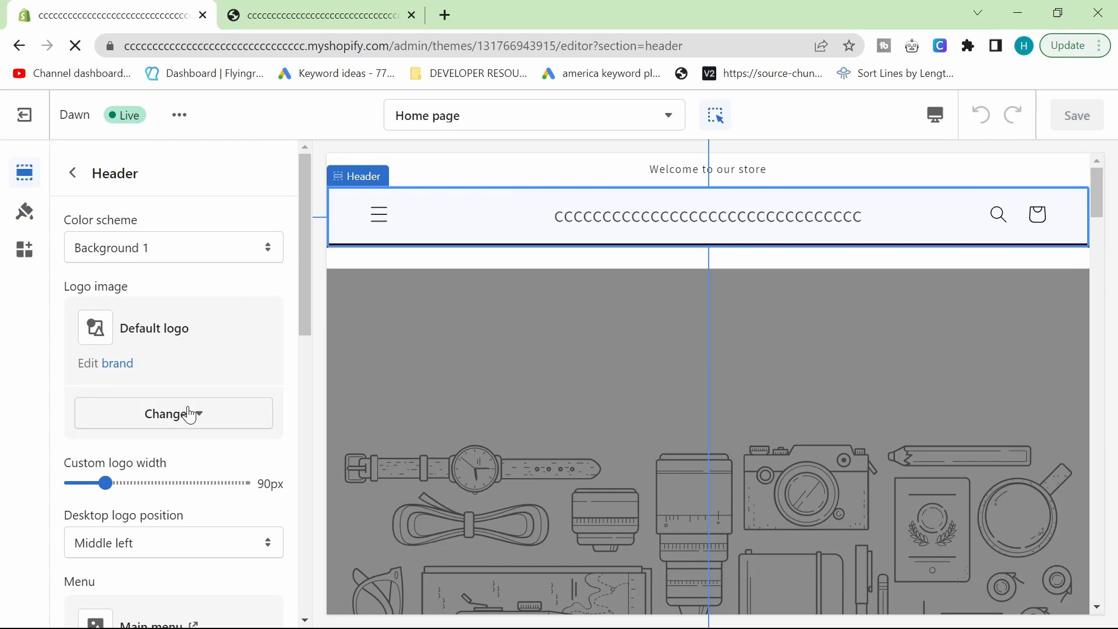
click(172, 412)
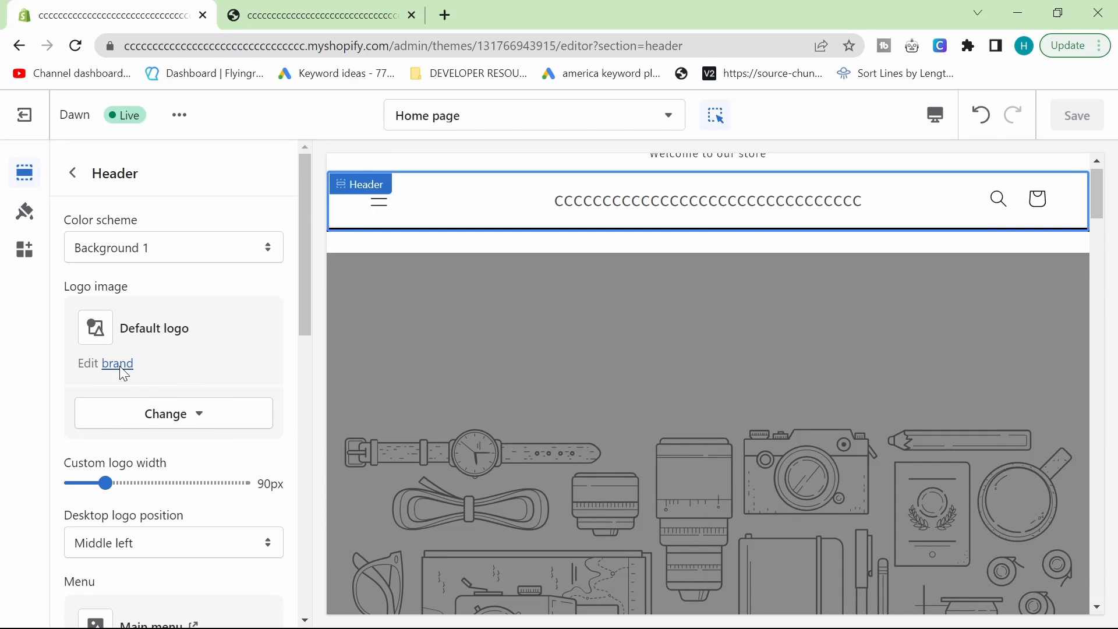
click(117, 363)
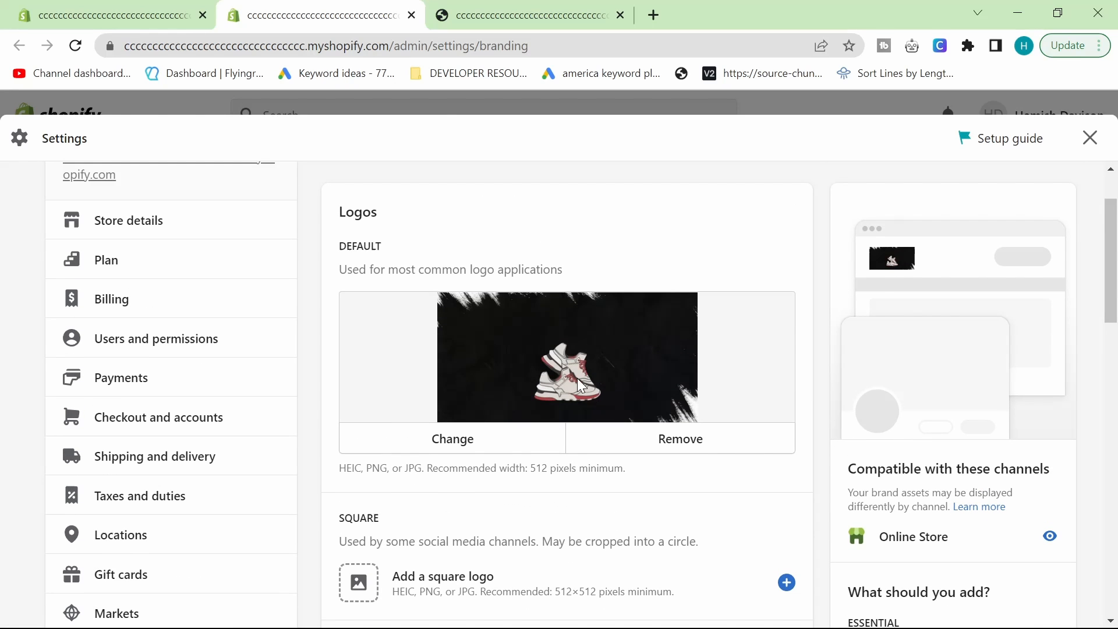
scroll(down, 3)
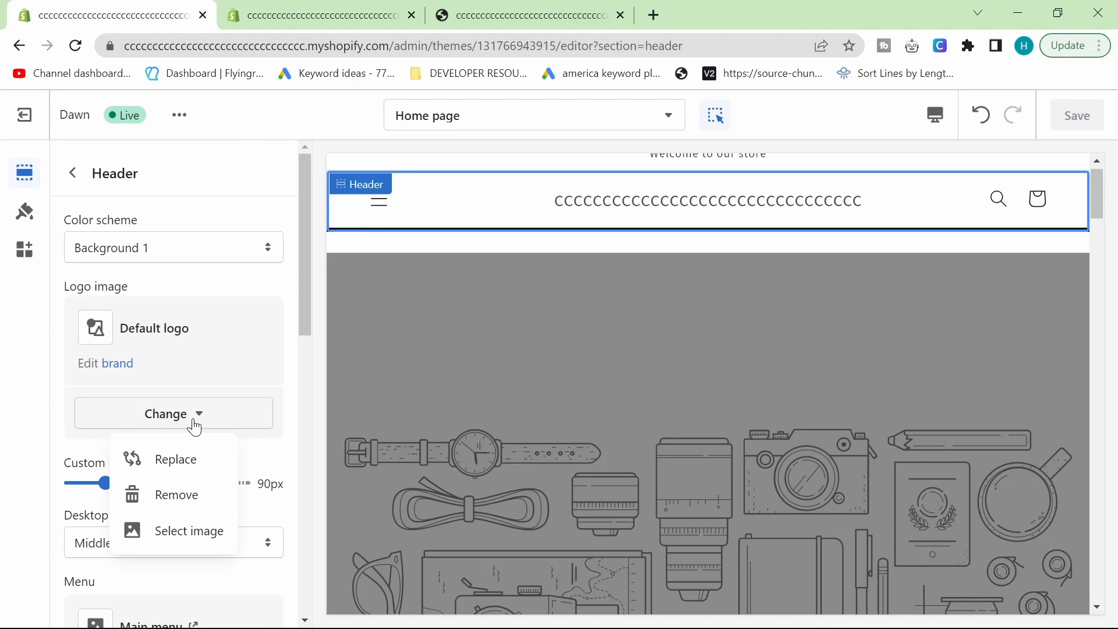
Select the white-and-red sneaker image from the Library as the header logo
click(190, 531)
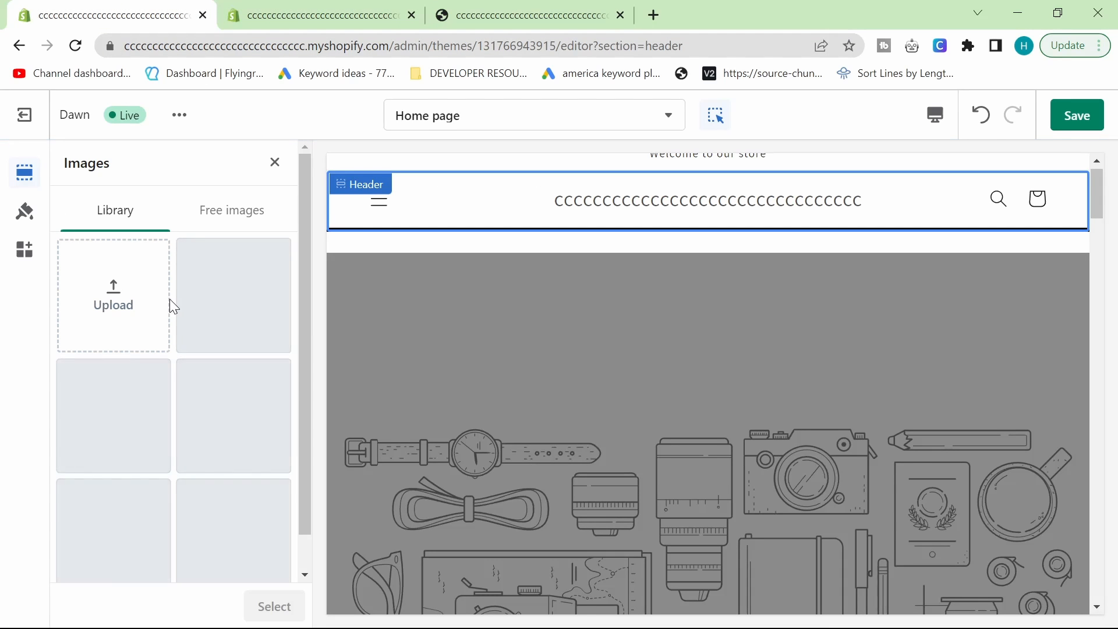
click(113, 531)
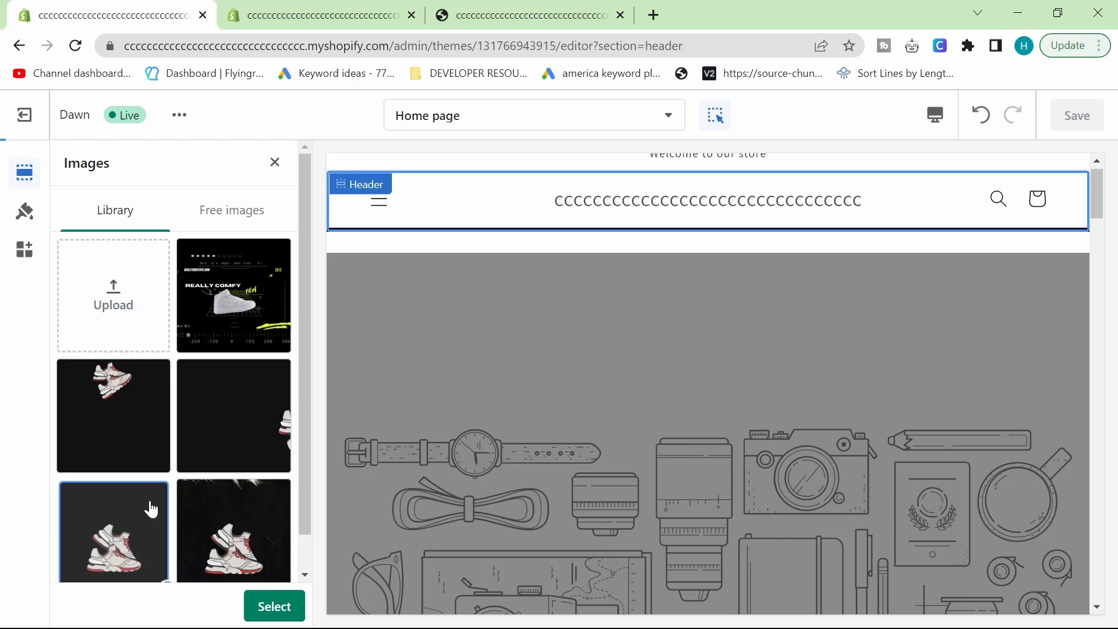
click(274, 606)
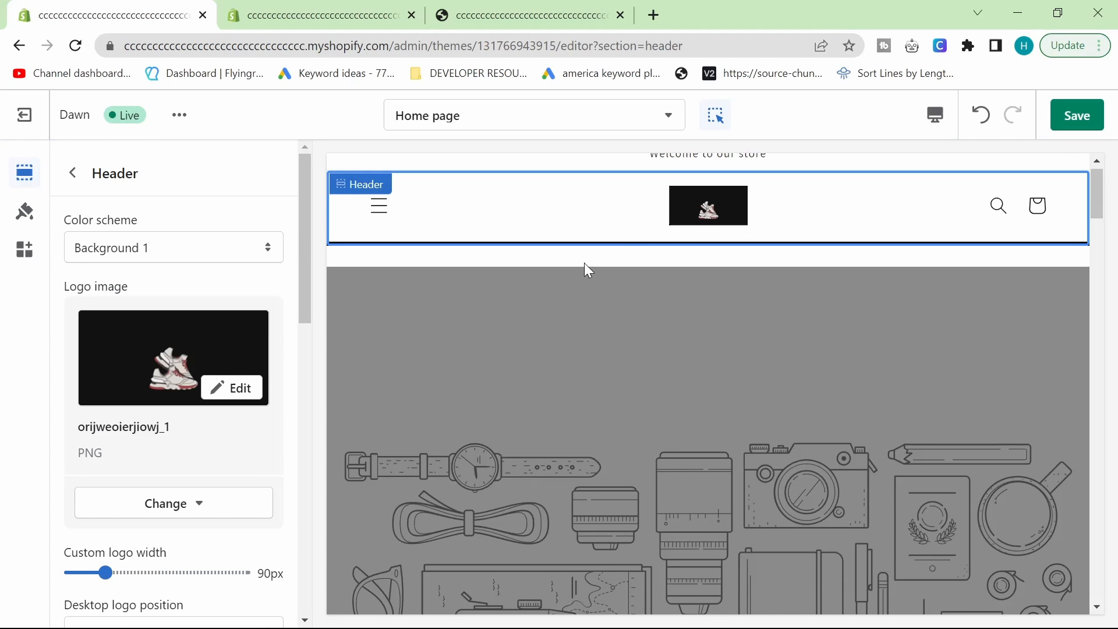
scroll(down, 3)
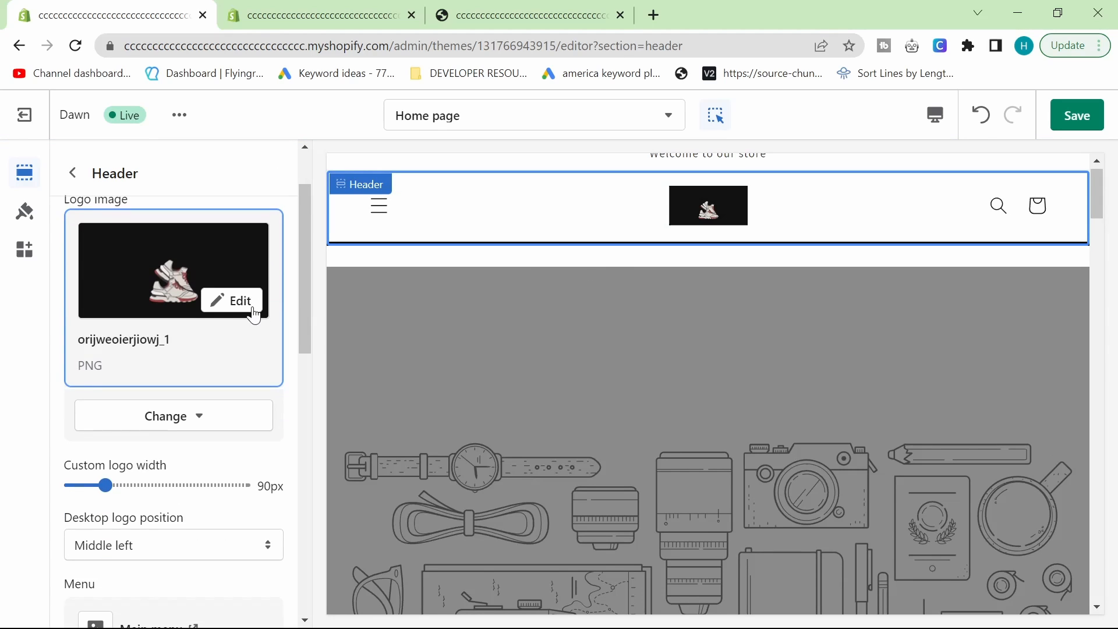
Change Desktop logo position from Middle left to Top center
scroll(down, 3)
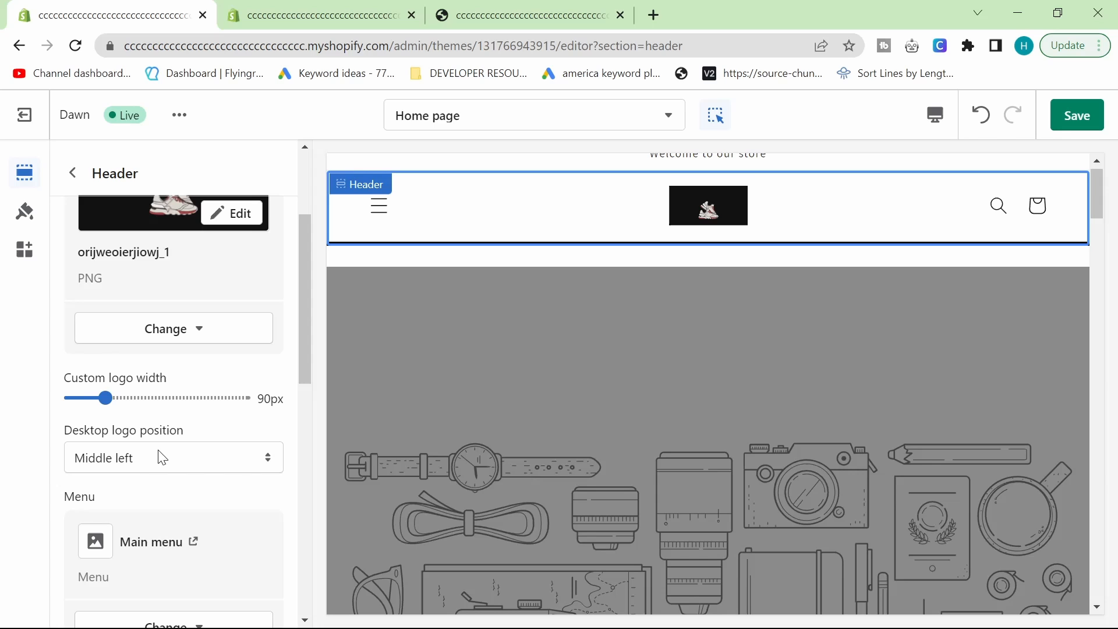
click(174, 457)
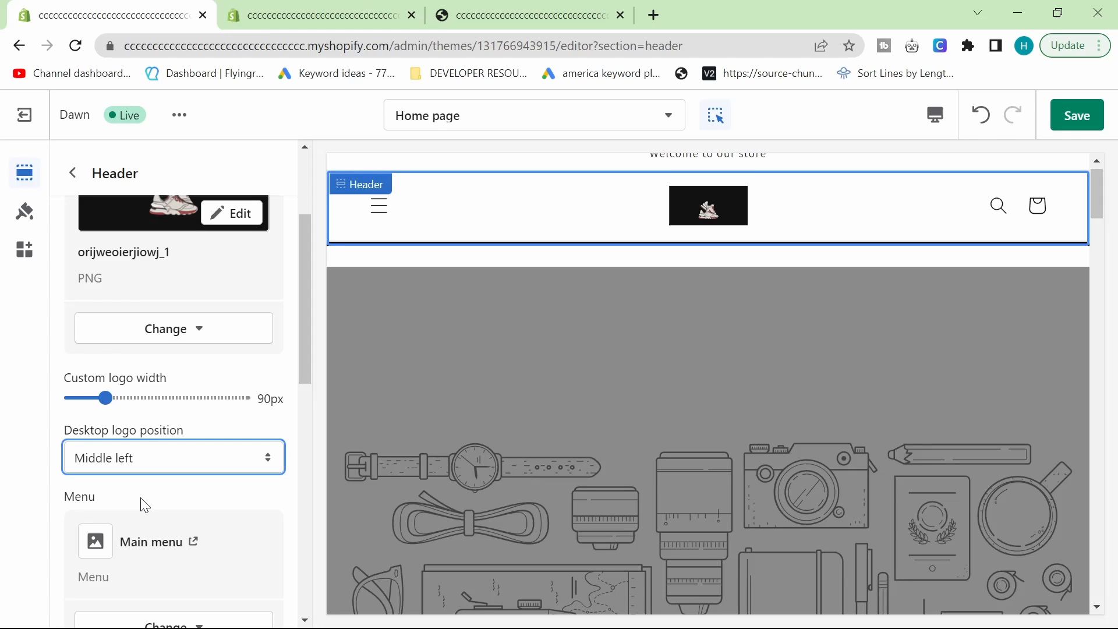
click(174, 458)
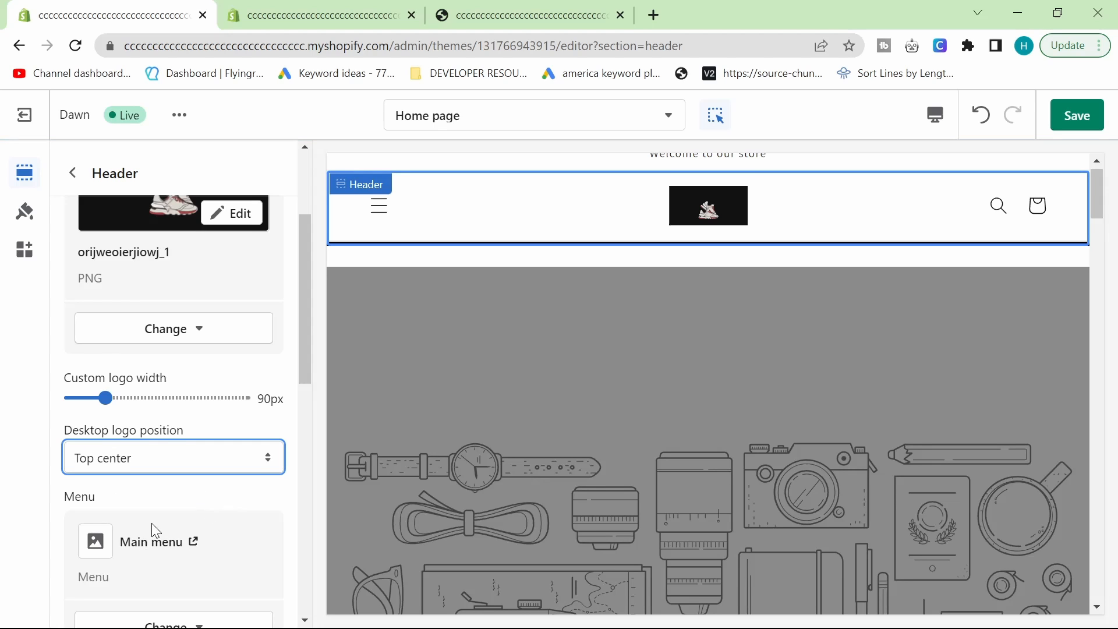
scroll(down, 3)
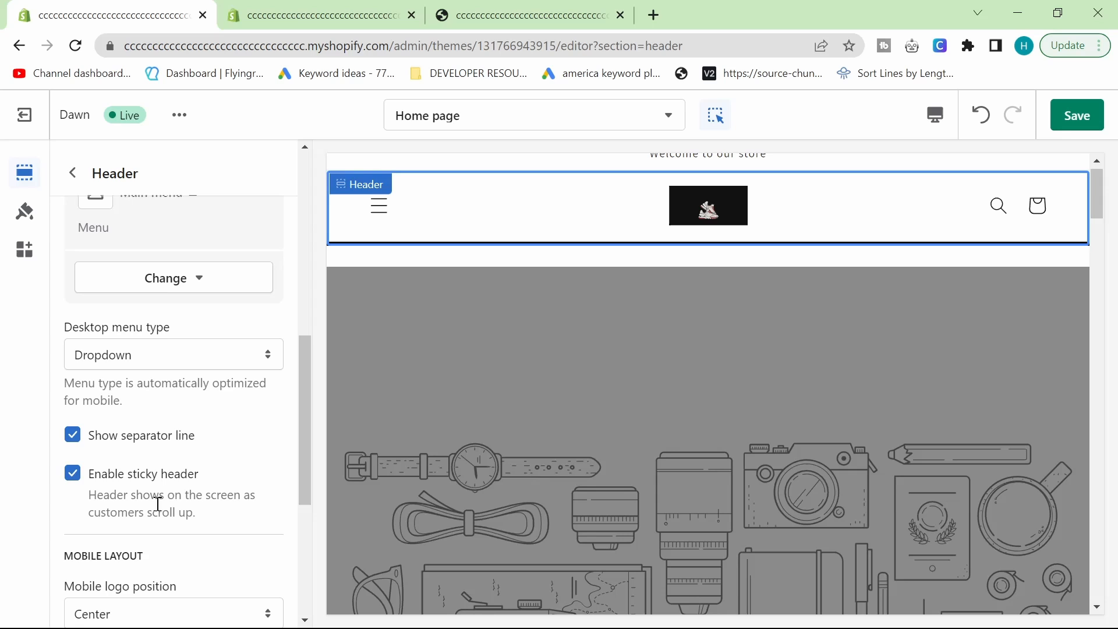
scroll(down, 3)
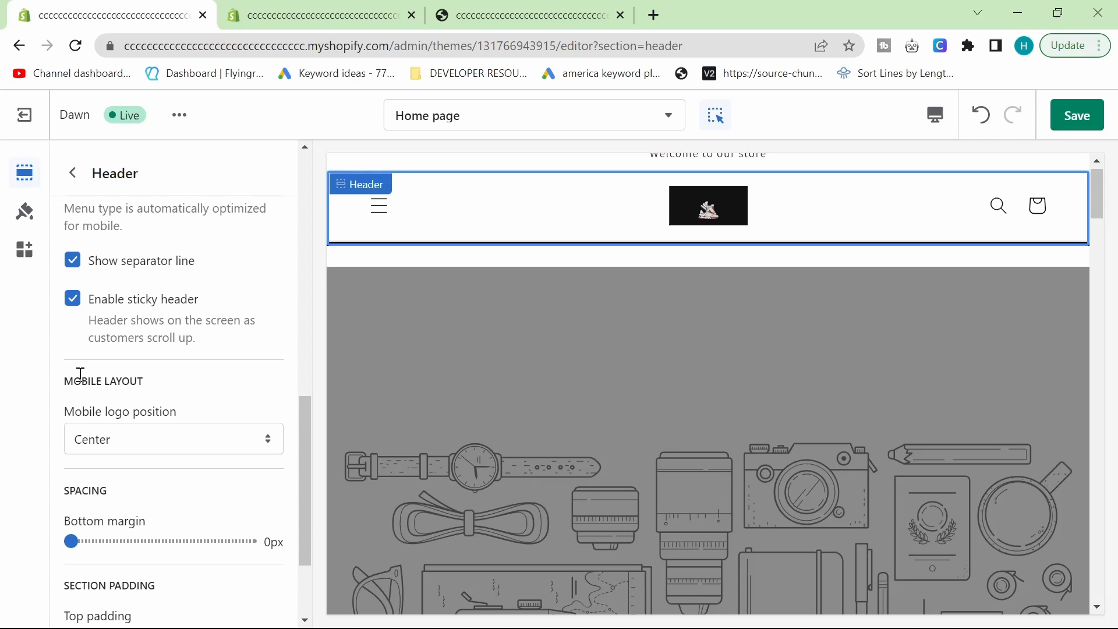
click(173, 440)
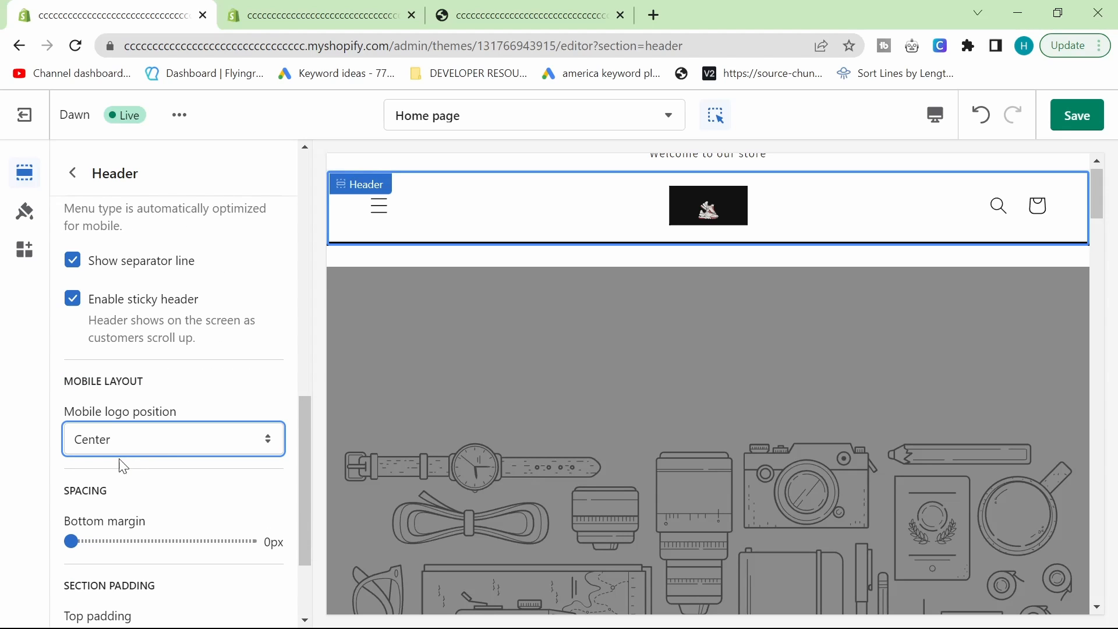
scroll(down, 3)
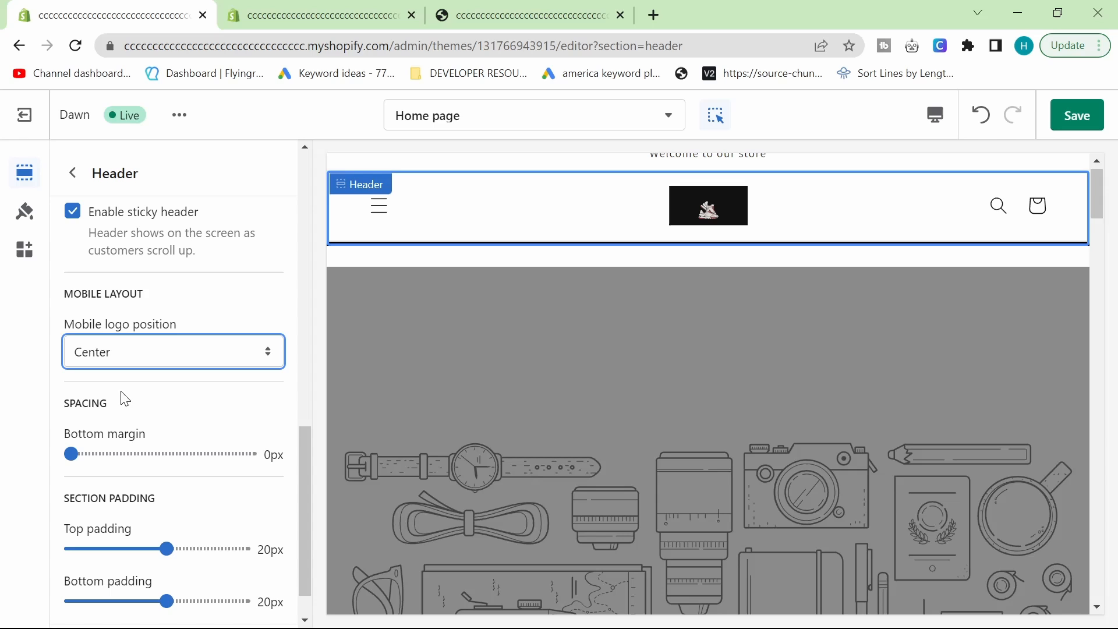
click(173, 352)
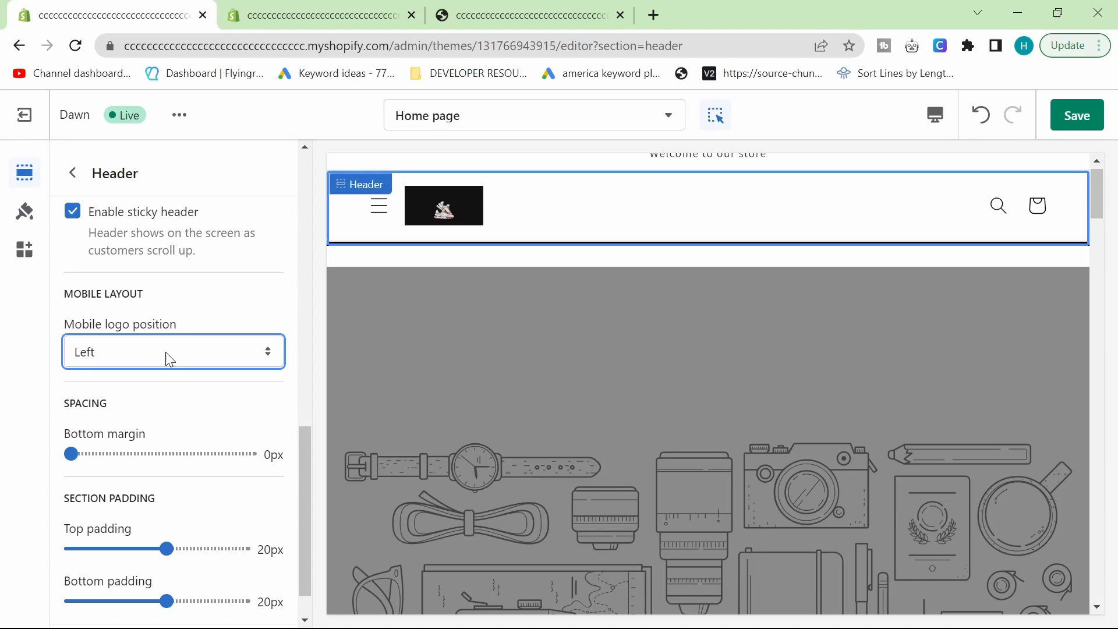
click(173, 351)
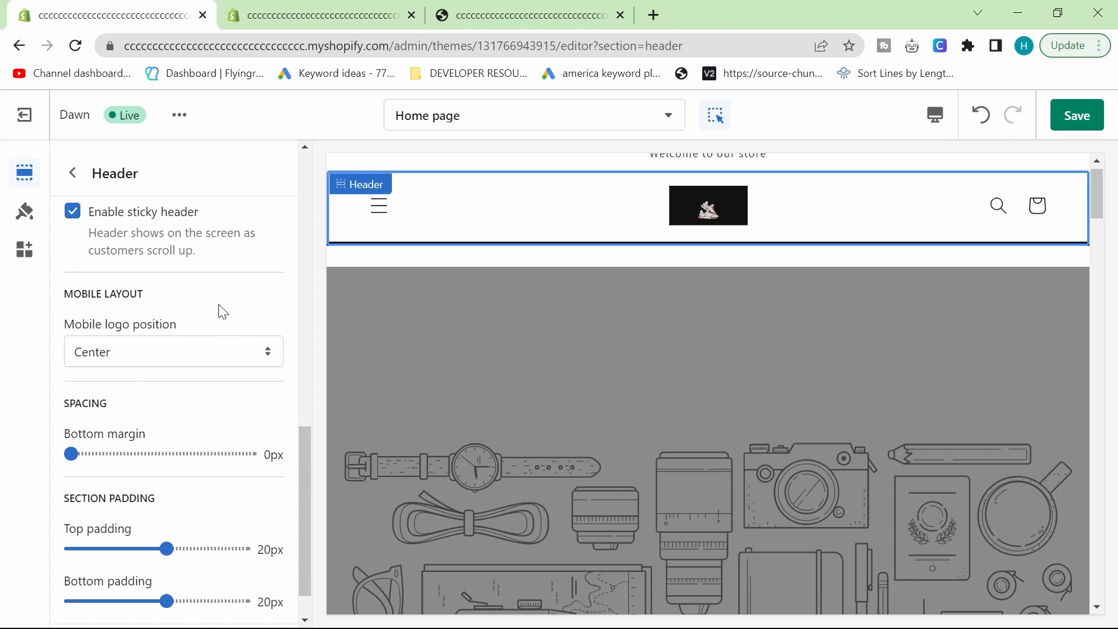
click(1075, 115)
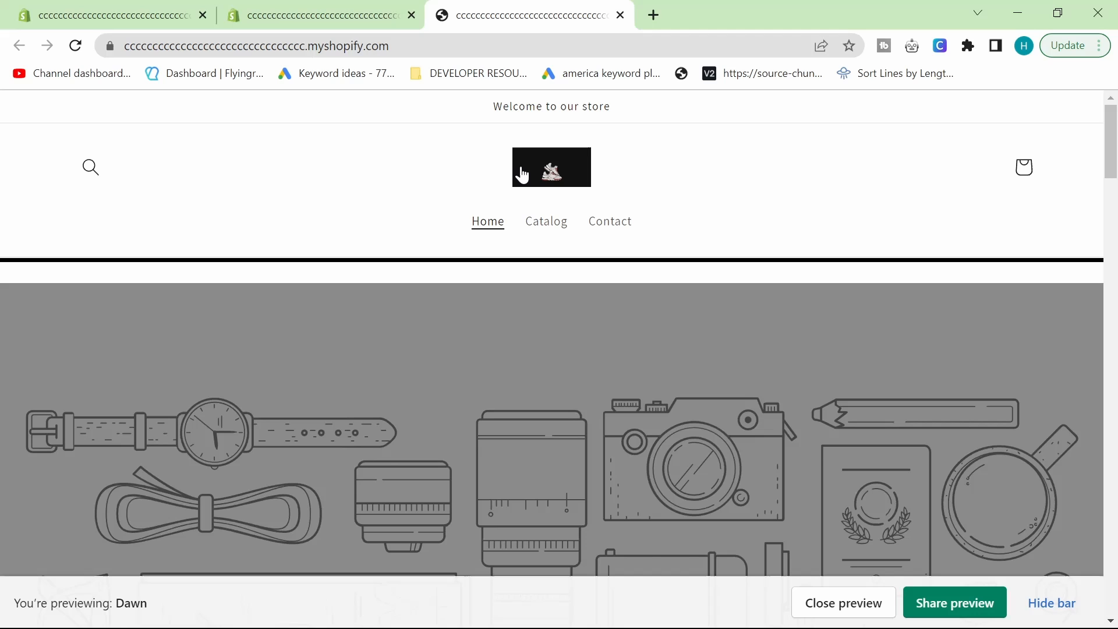
mouse_move(721, 345)
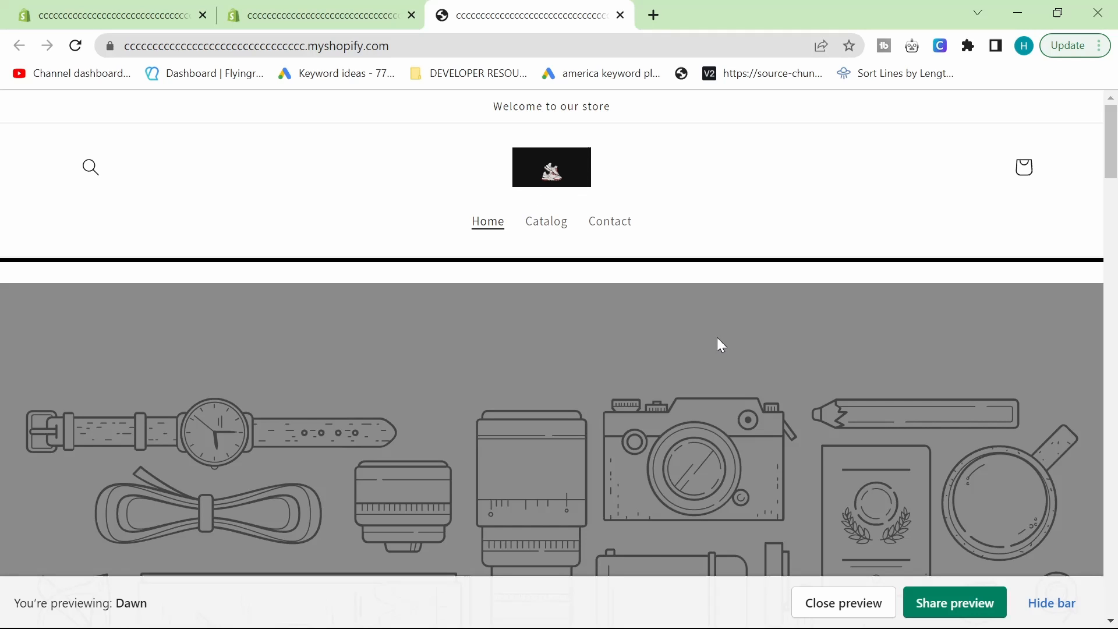
mouse_move(805, 622)
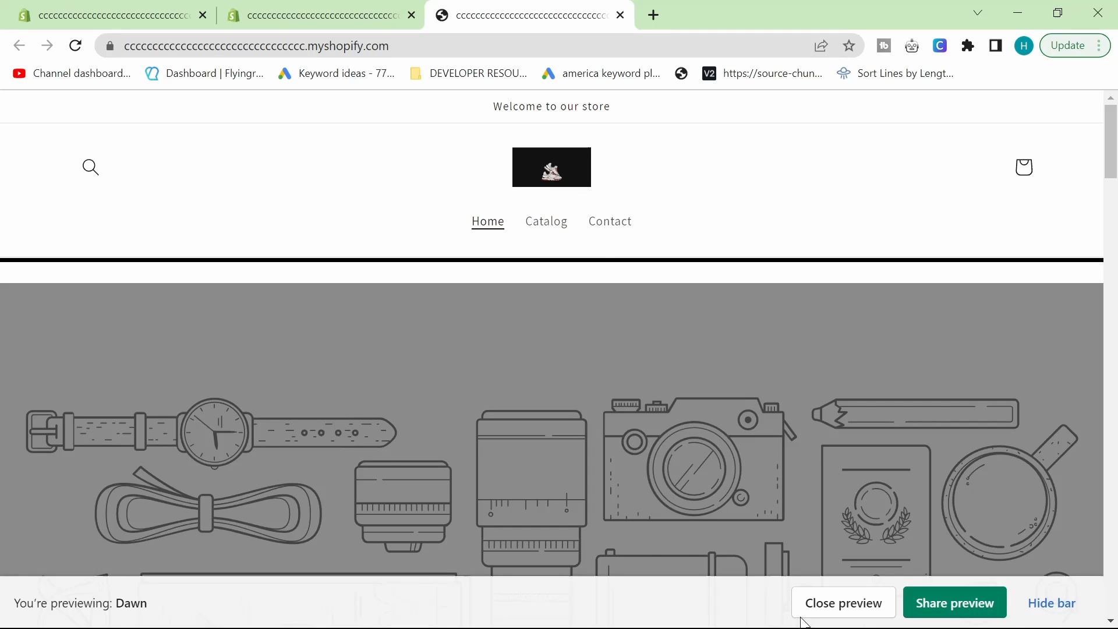
View the storefront preview at phone size with the centered sneaker logo via DevTools (F12)
key(F12)
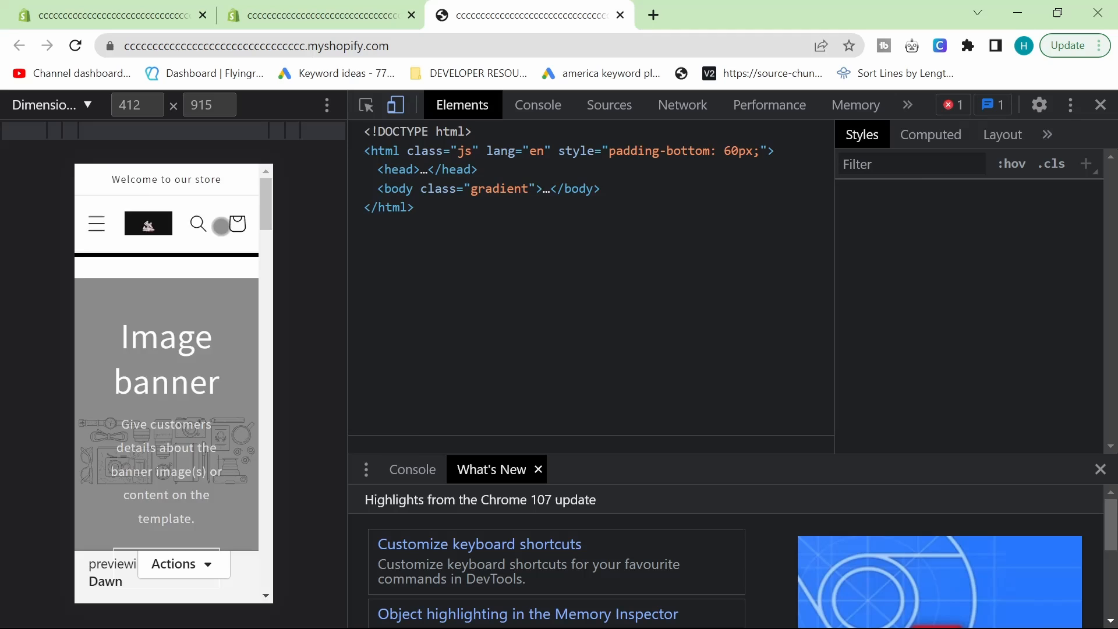